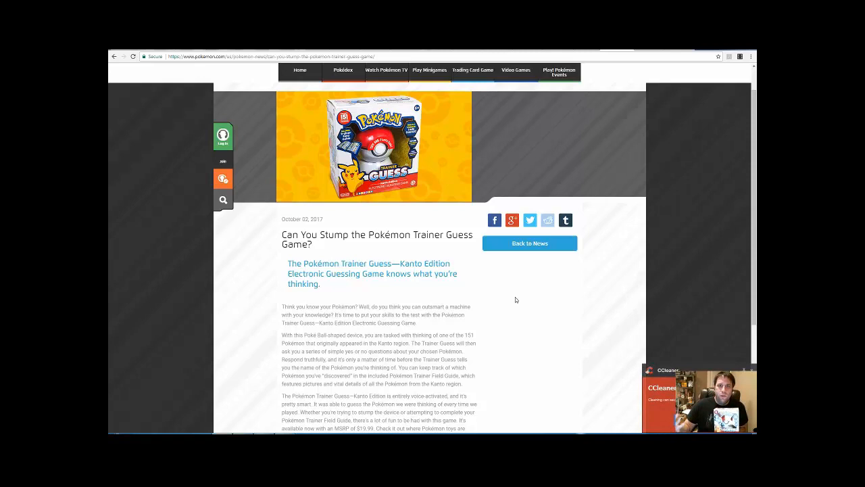
mouse_move(656, 73)
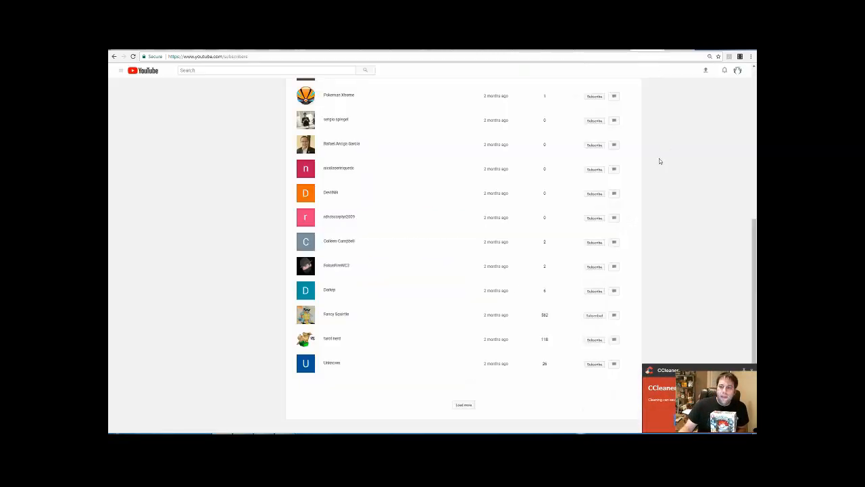
- Review the Subscribers list and draw a random number from 1 to 23, getting 10
scroll(up, 3)
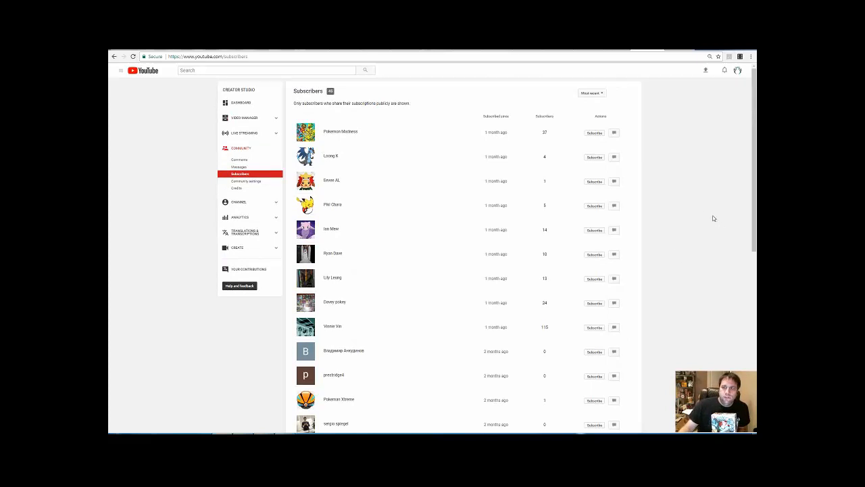
mouse_move(692, 107)
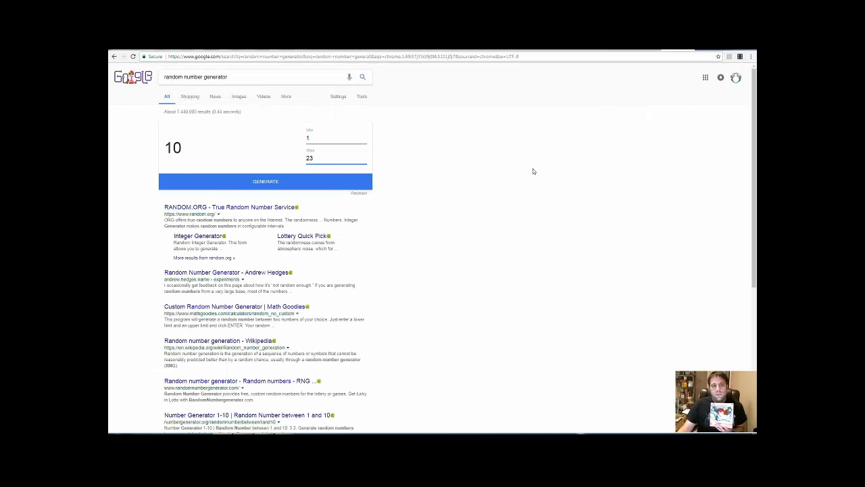
click(265, 181)
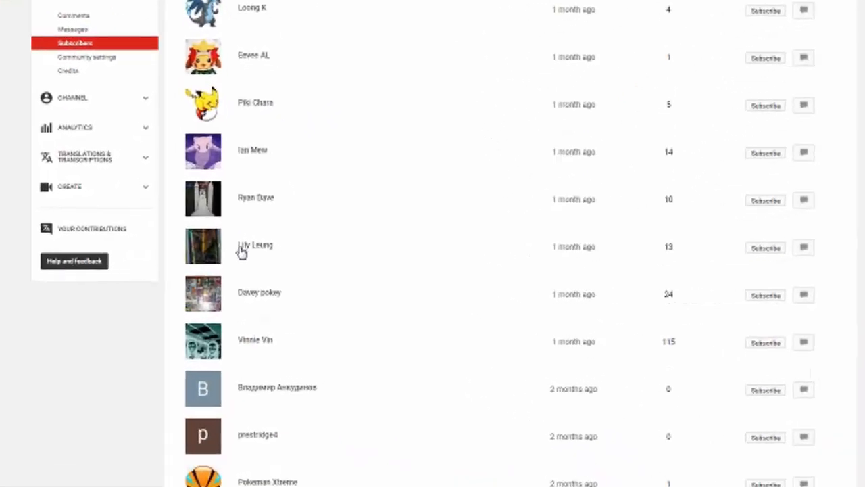
- Count down the subscriber list from the top to the tenth subscriber
scroll(down, 3)
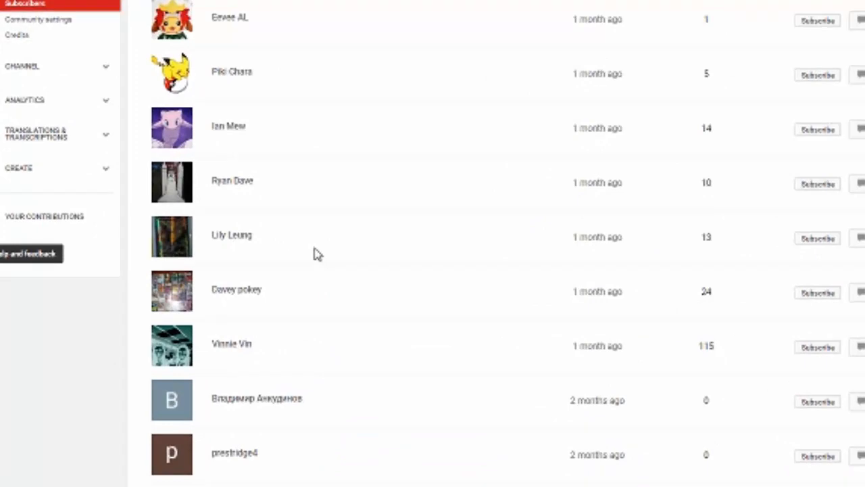
scroll(down, 3)
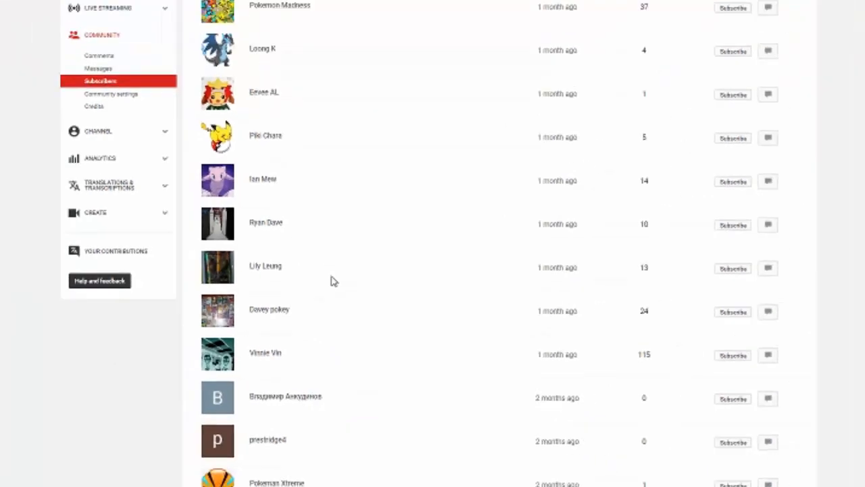